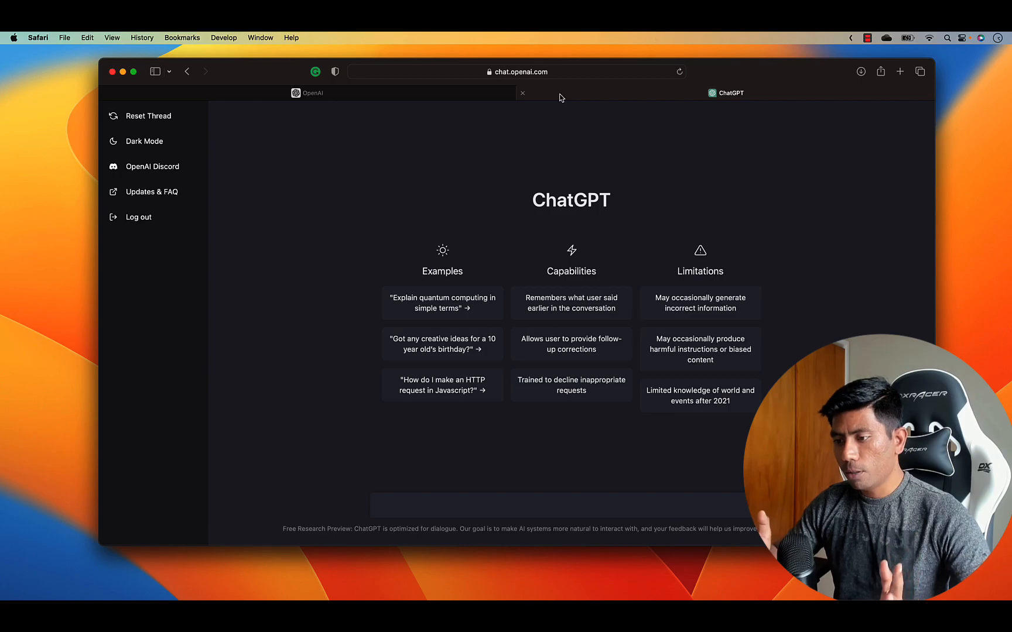
mouse_move(410, 520)
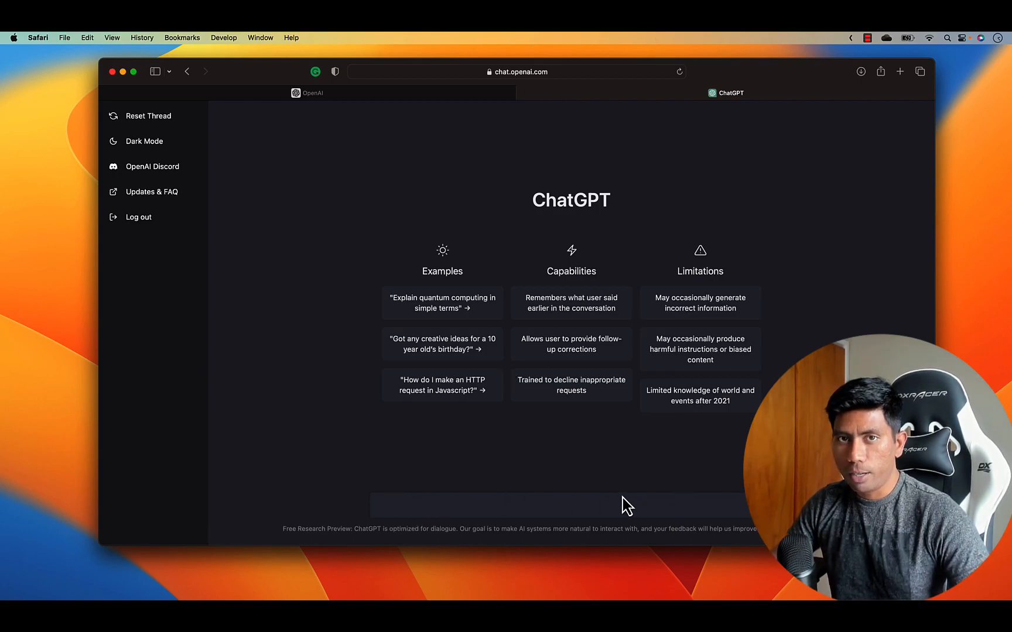
mouse_move(629, 492)
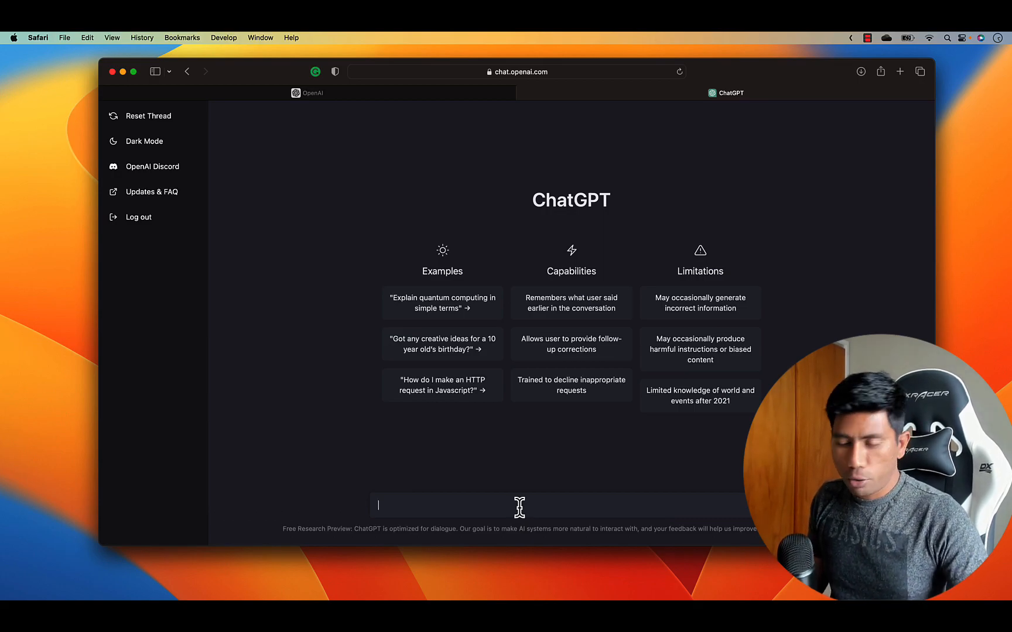
Send the prompt 'Selenium C# with data driven testing' to ChatGPT.
text(Selenium C#)
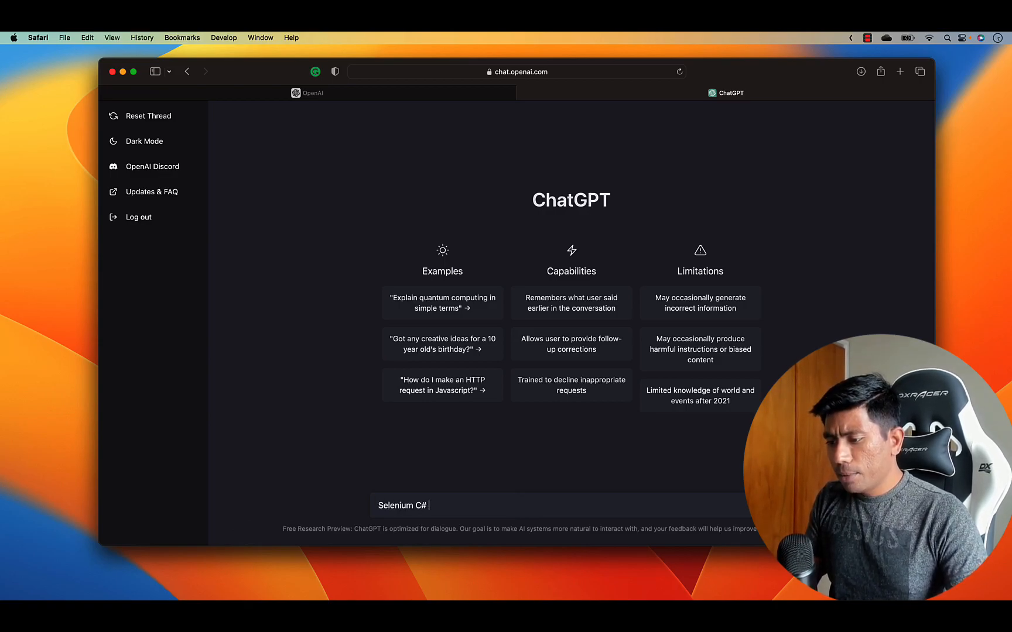
text(with)
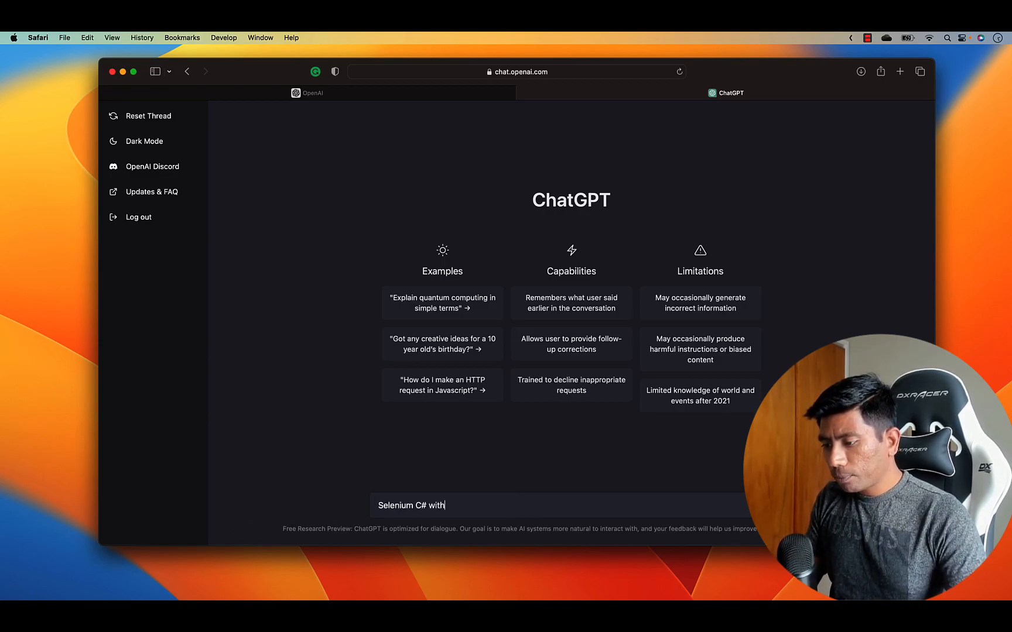
text(dat)
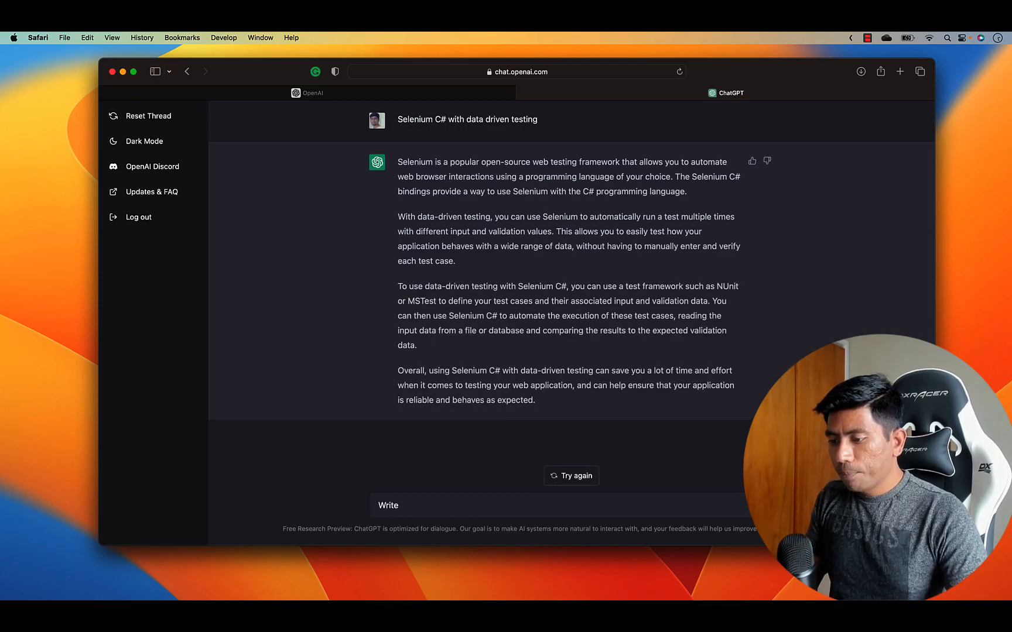
Ask for Selenium C# code with data-driven testing using Excel.
text(Selenium C#)
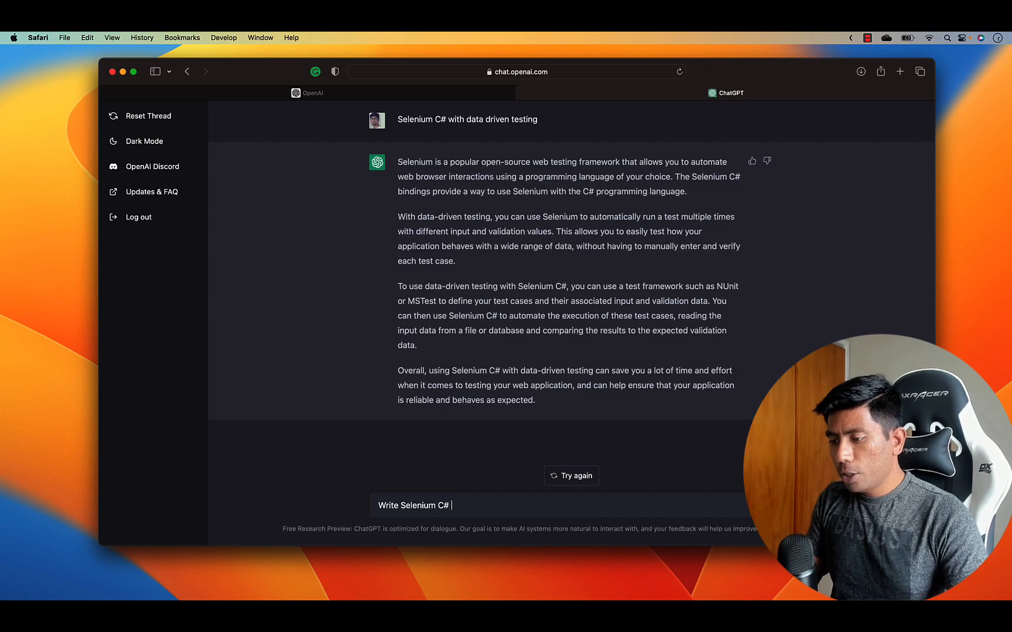
text(code with)
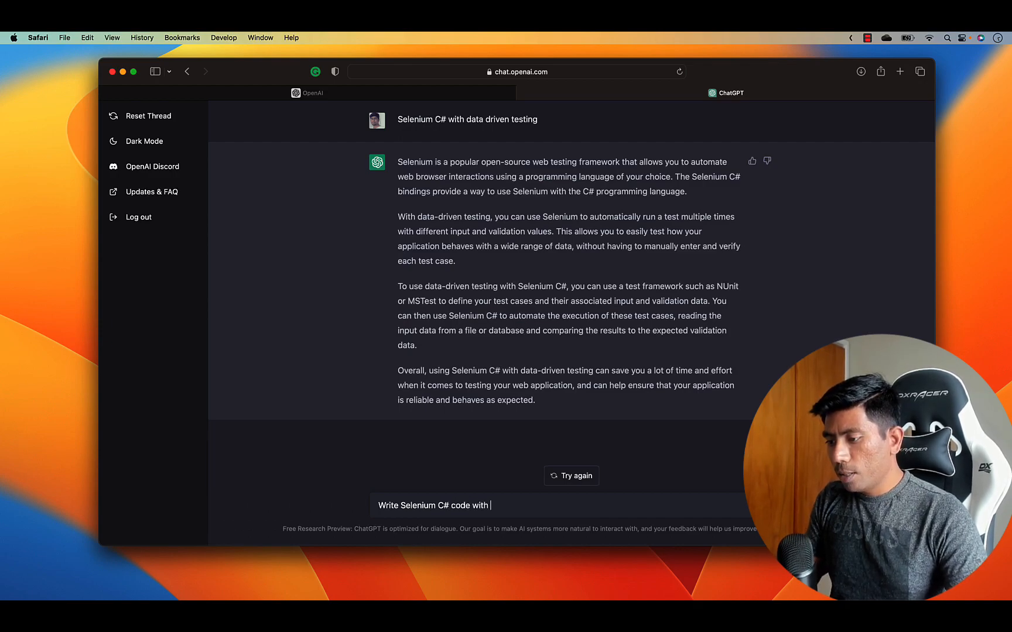
text(Data driven testi)
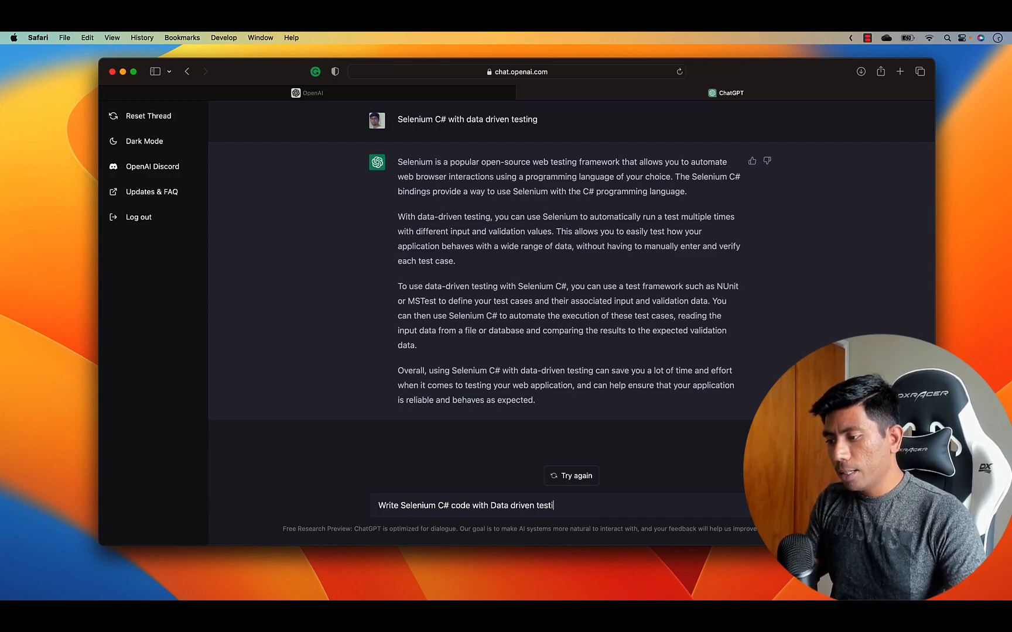
text(ng using)
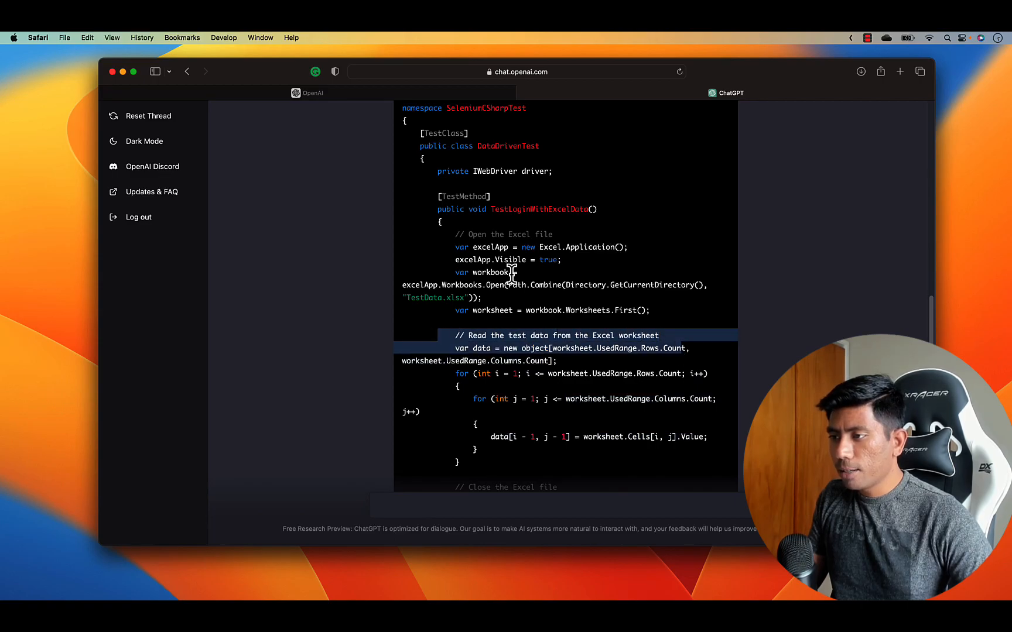
Scroll through the login test code to the Excel Interop explanation below it.
scroll(down, 3)
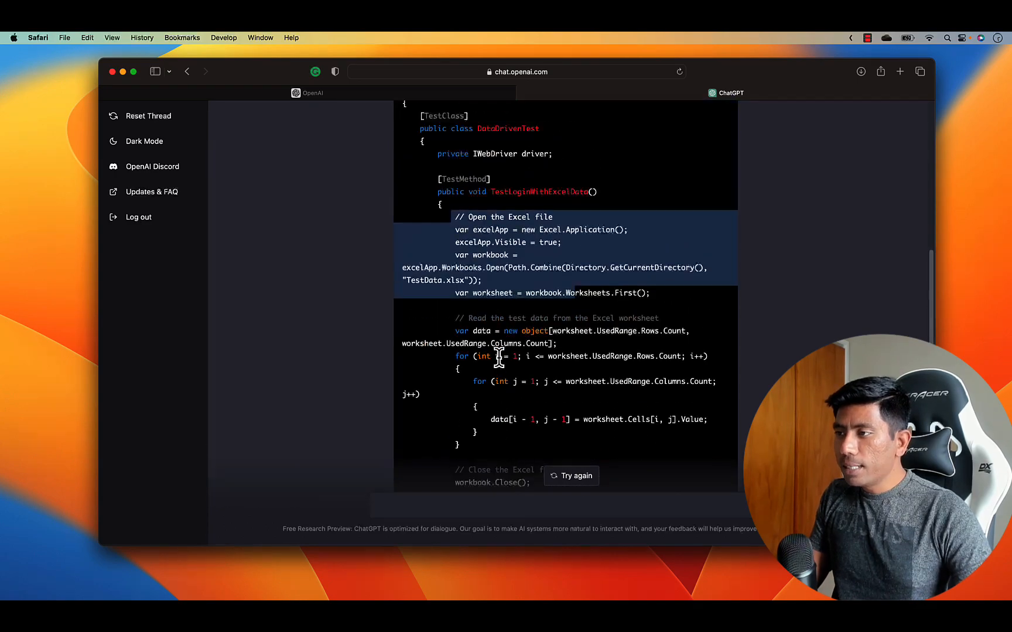
scroll(down, 3)
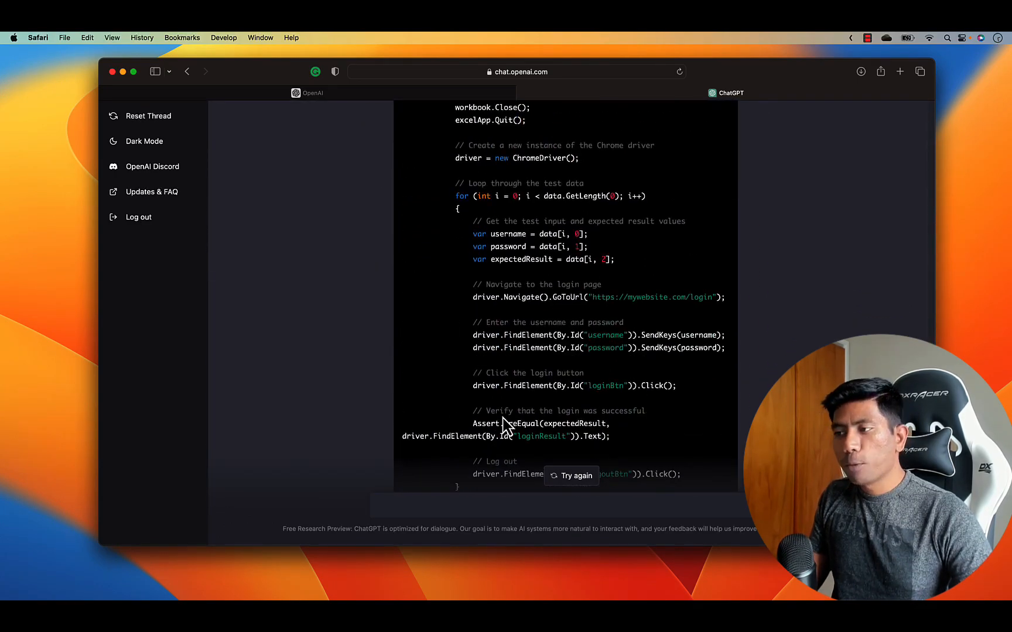
scroll(down, 3)
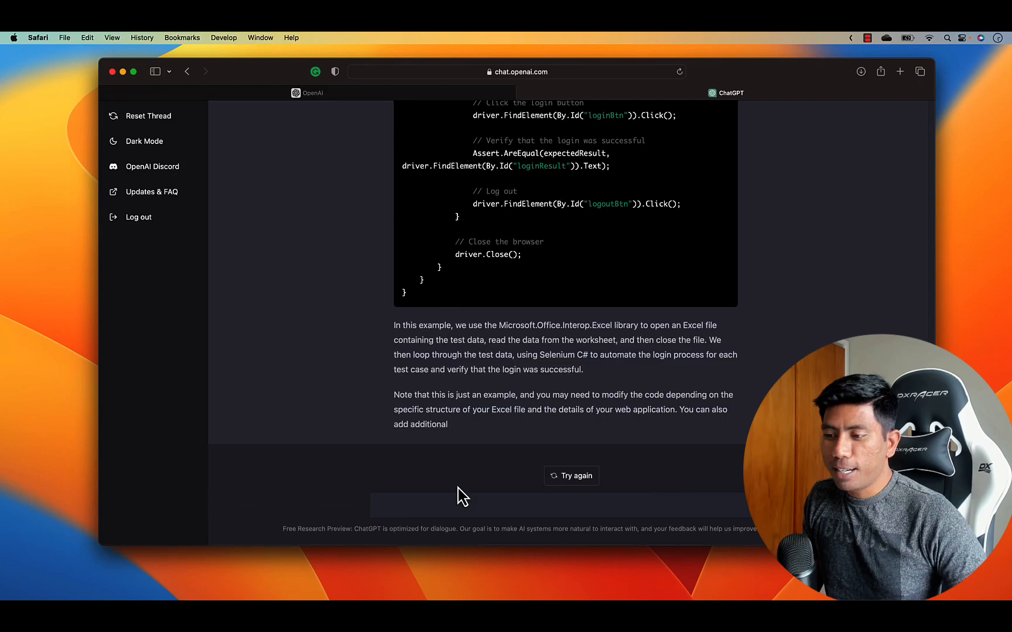
mouse_move(427, 504)
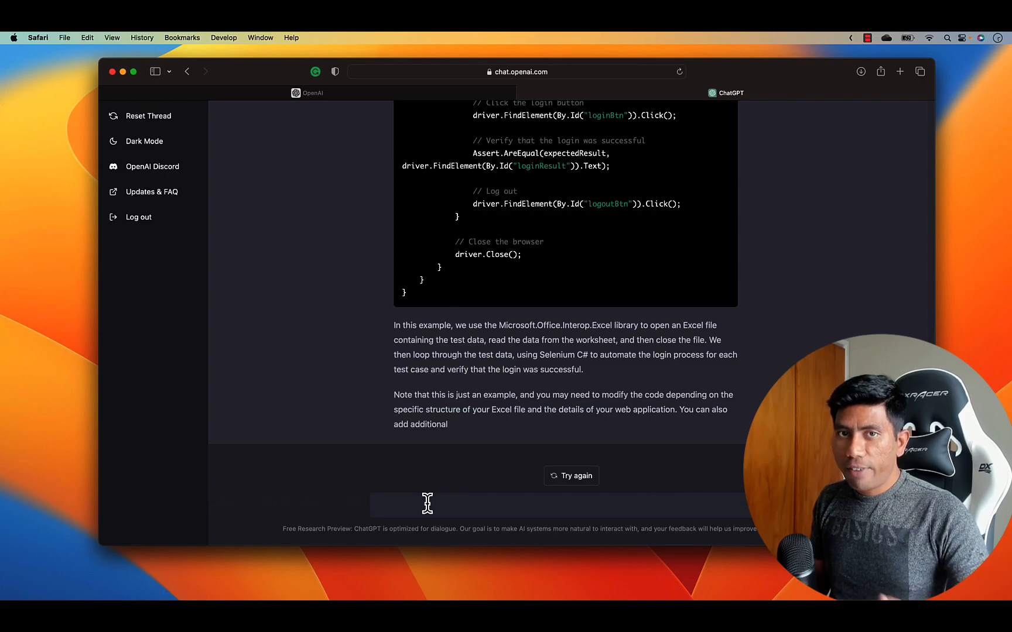
text(wr)
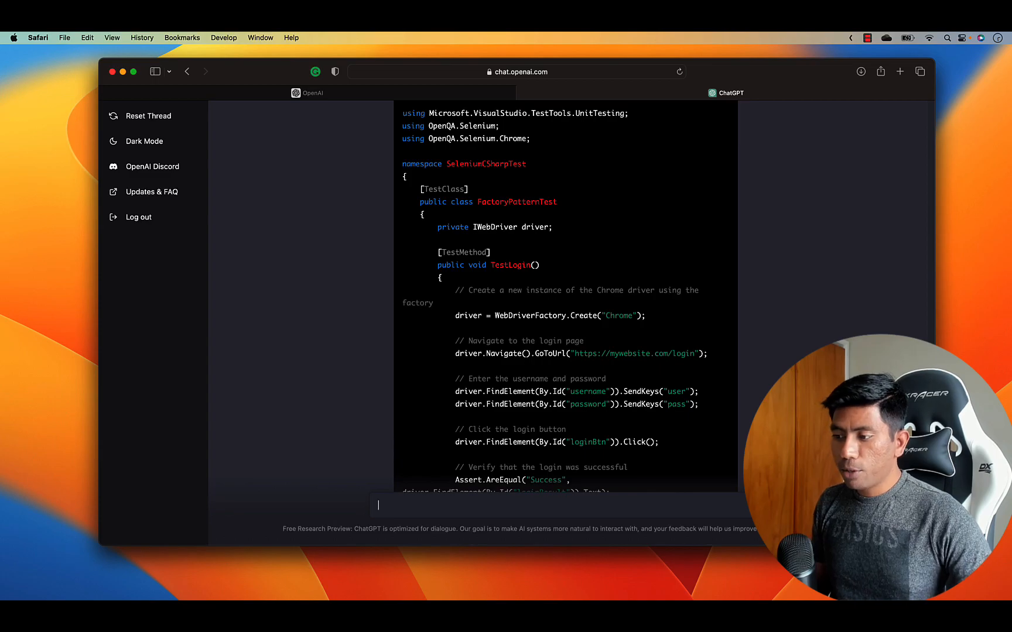
scroll(down, 3)
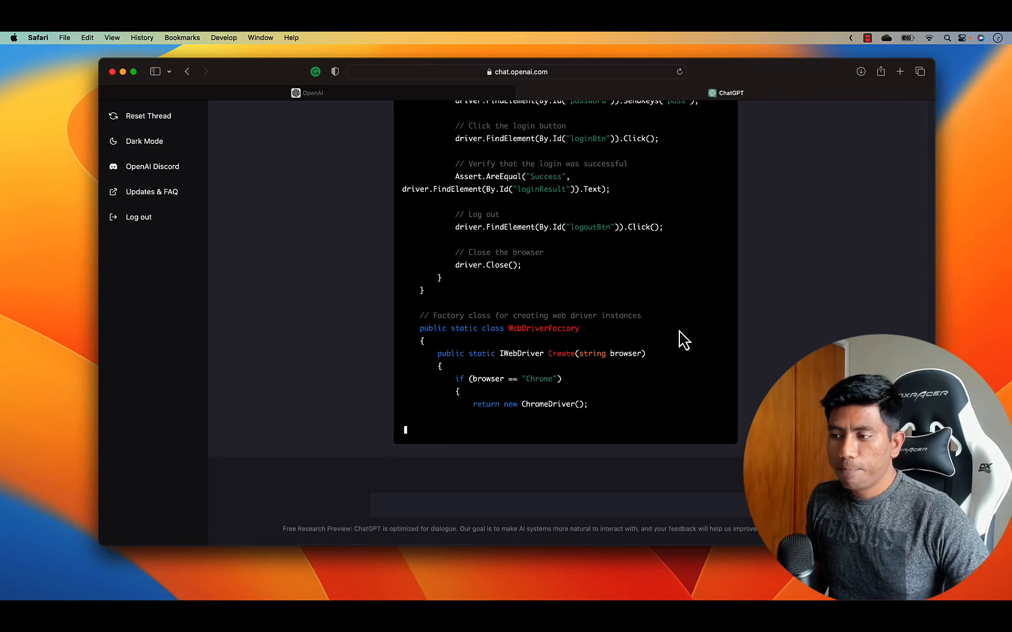
scroll(down, 3)
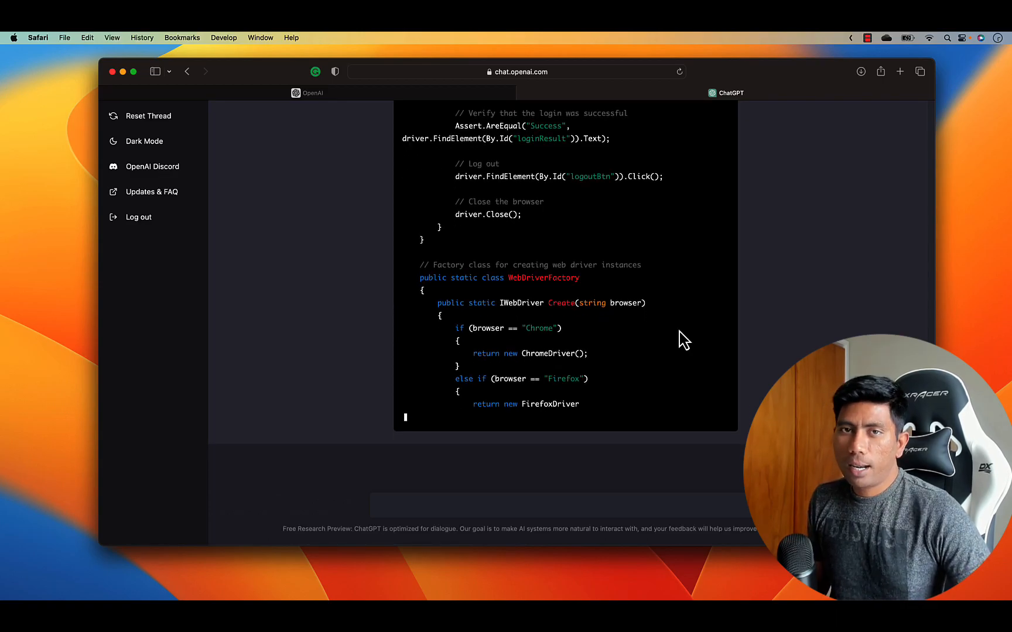
scroll(down, 3)
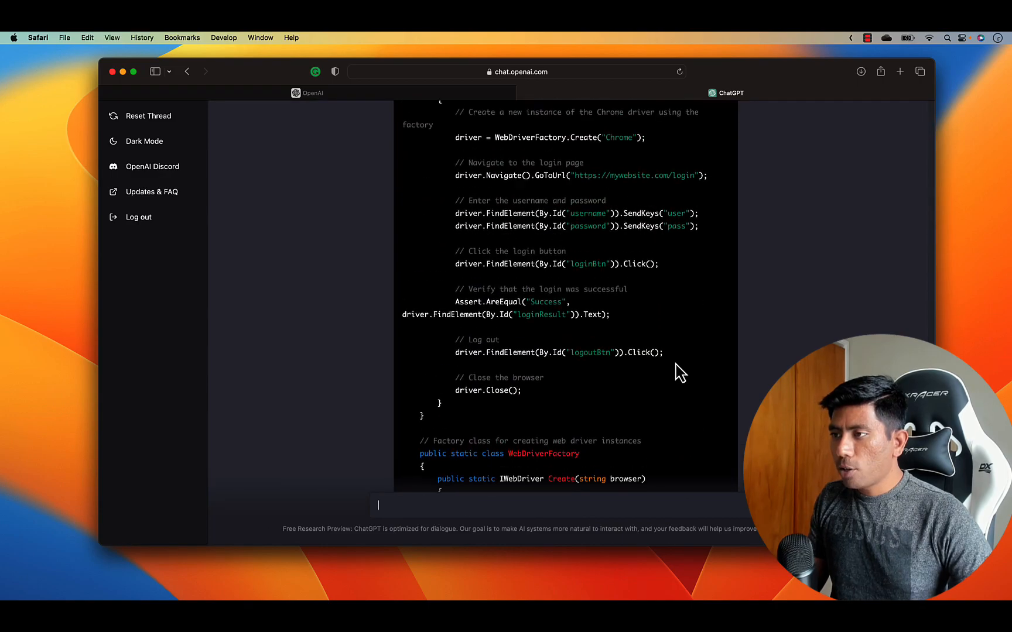
scroll(down, 3)
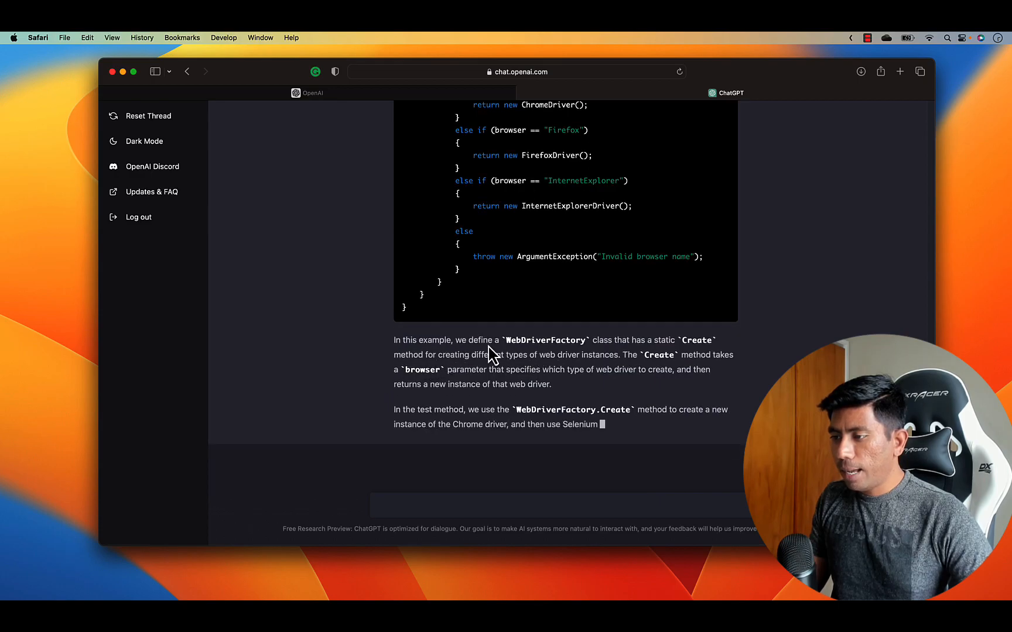
scroll(down, 3)
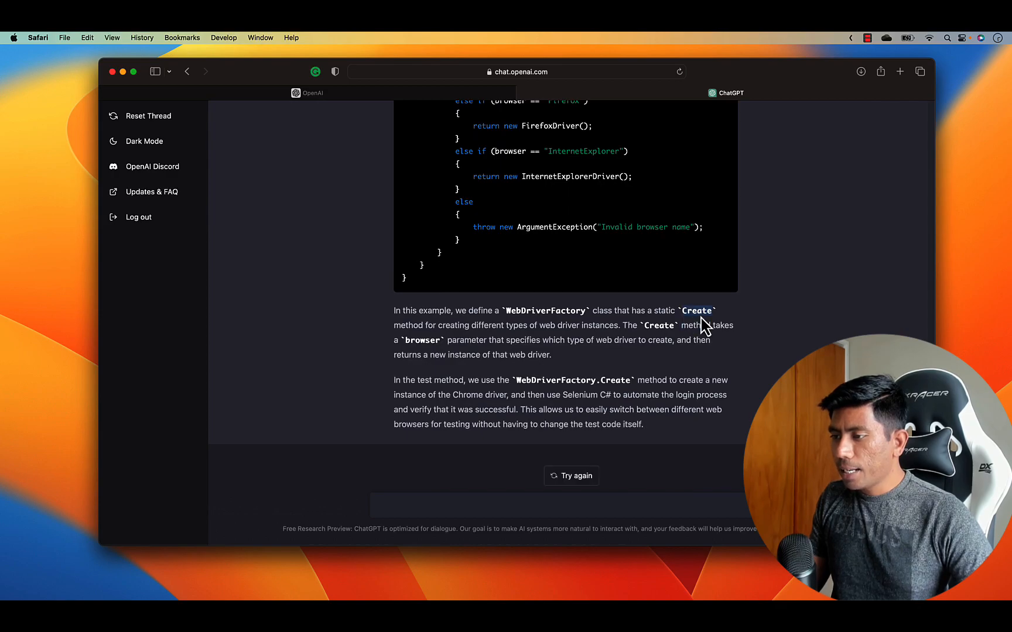
mouse_move(425, 330)
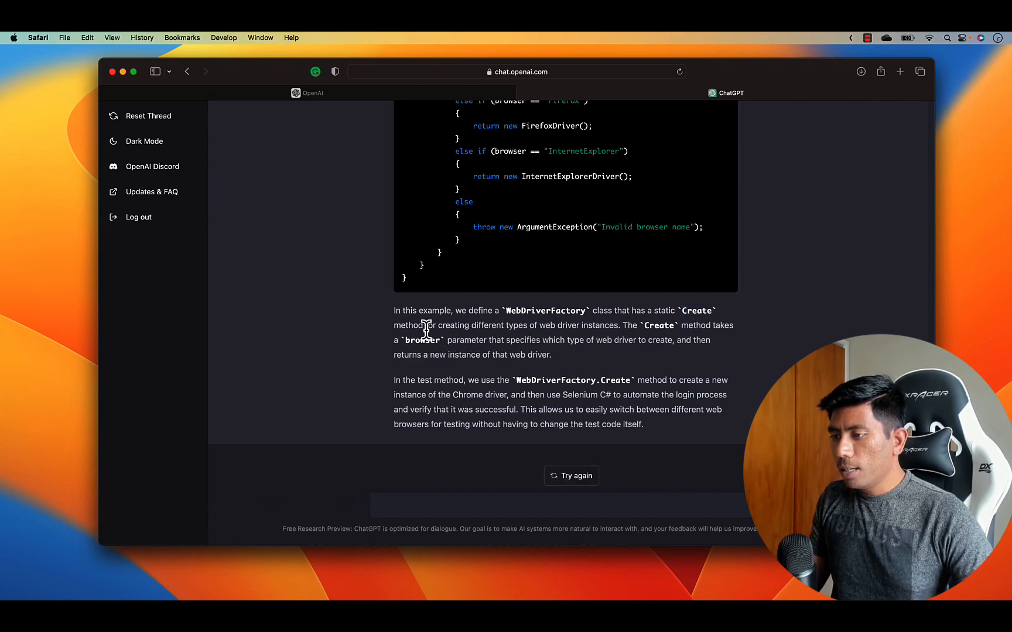
mouse_move(481, 358)
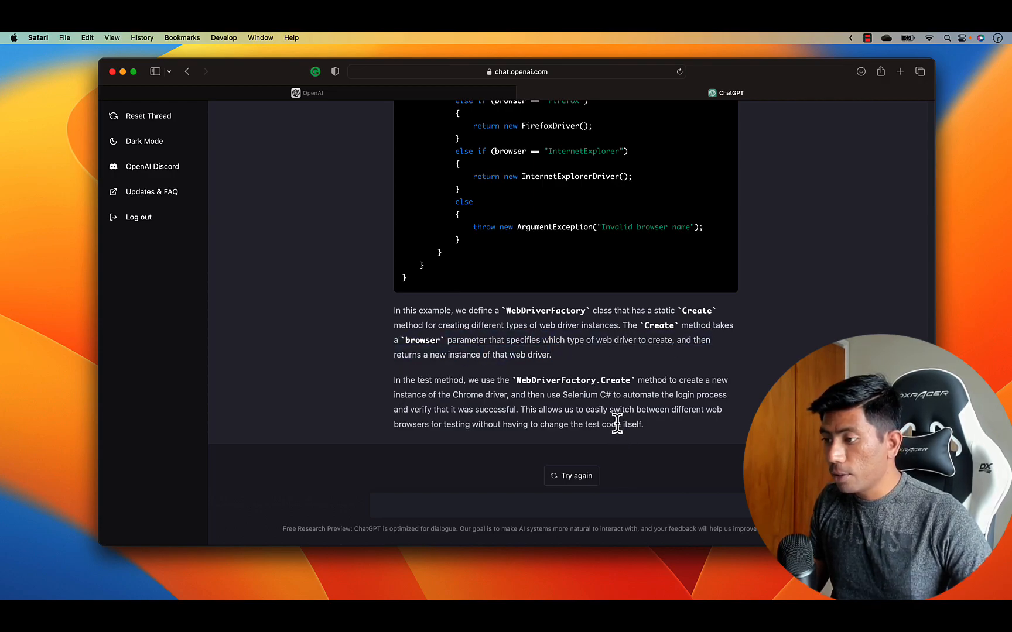
scroll(down, 3)
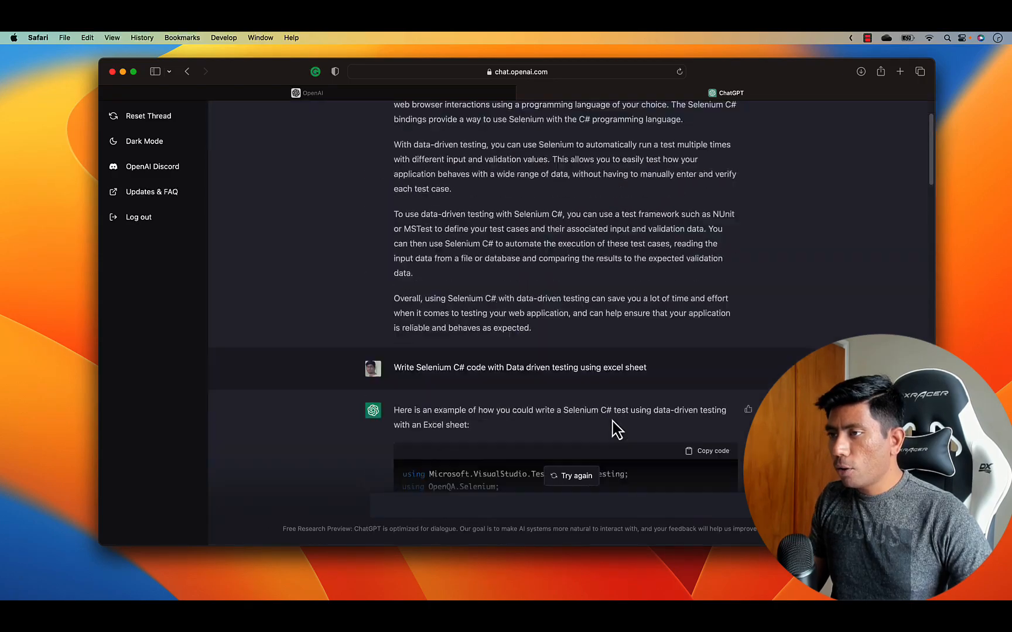
scroll(down, 3)
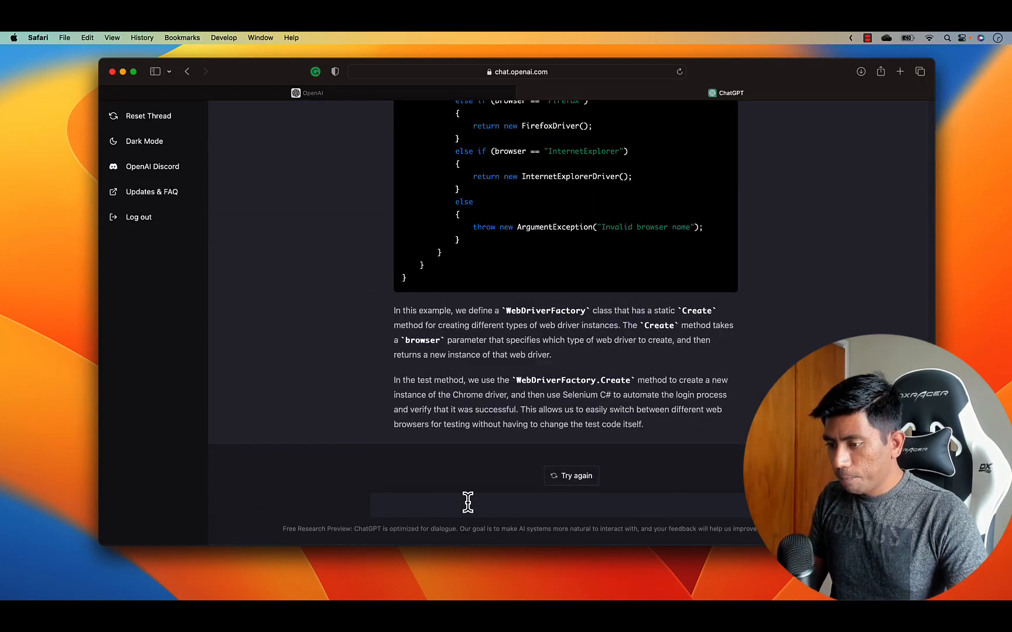
Send the prompt 'Write network interception code in Playwright with Java'.
text(Write n)
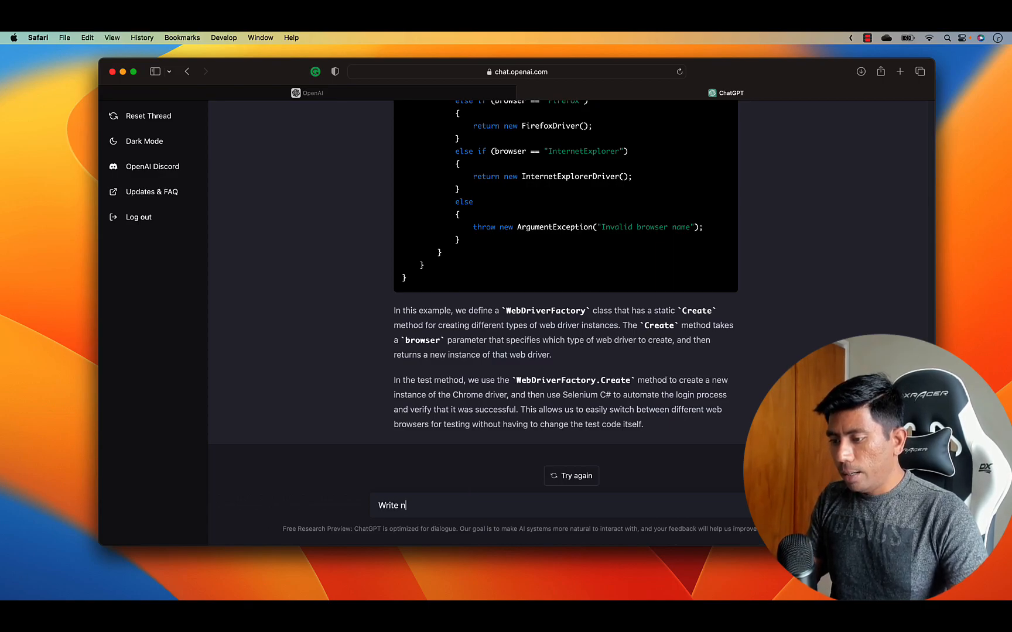
text(etwork interception code in P)
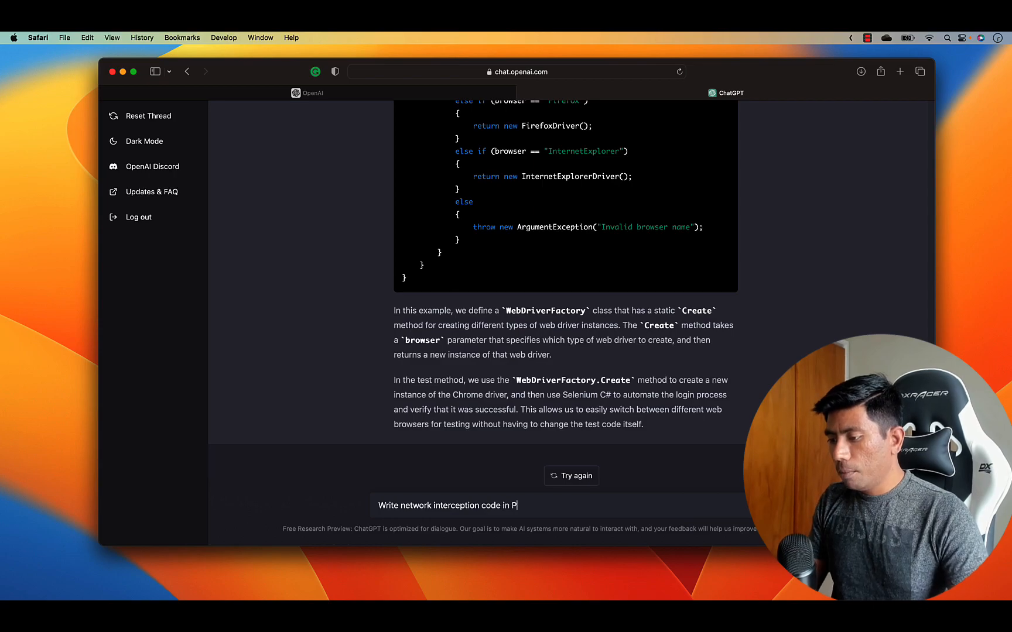
text(laywrigh)
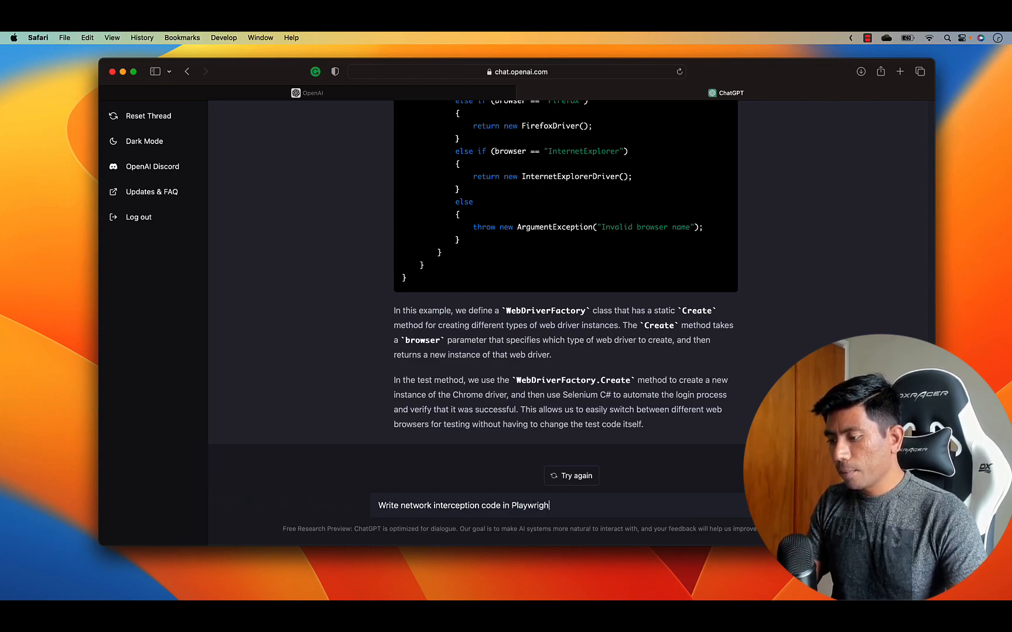
text(with)
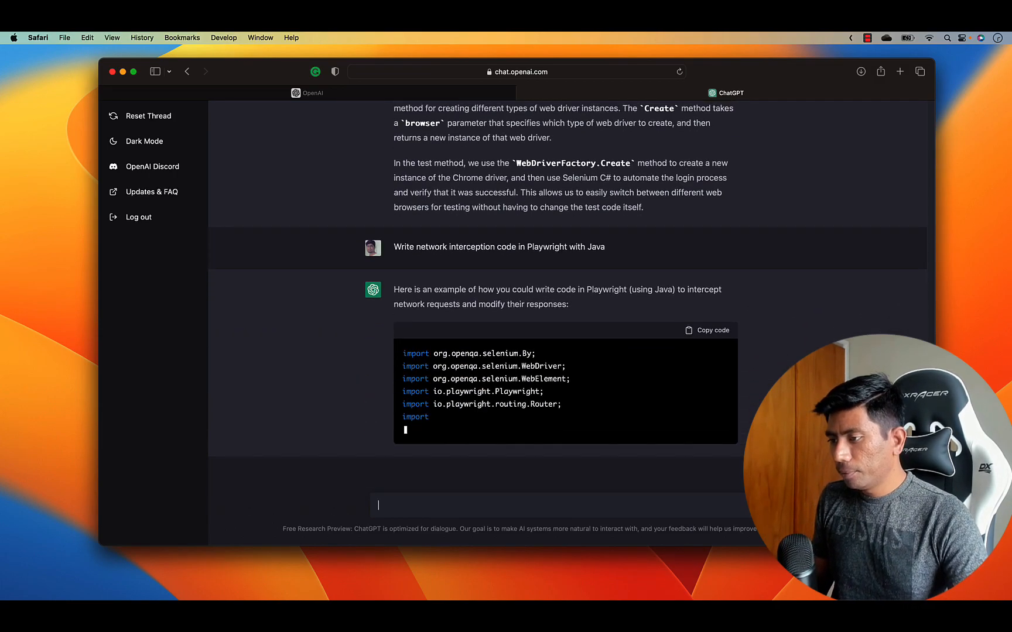
Read through the NetworkInterceptionTest code, highlighting the build call along the way.
scroll(down, 3)
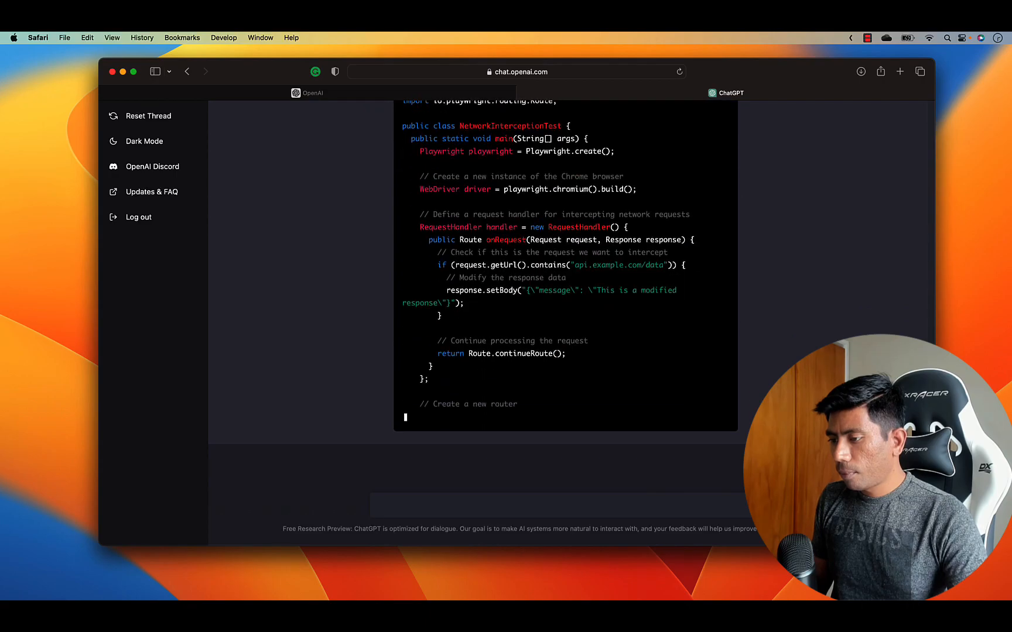
scroll(down, 3)
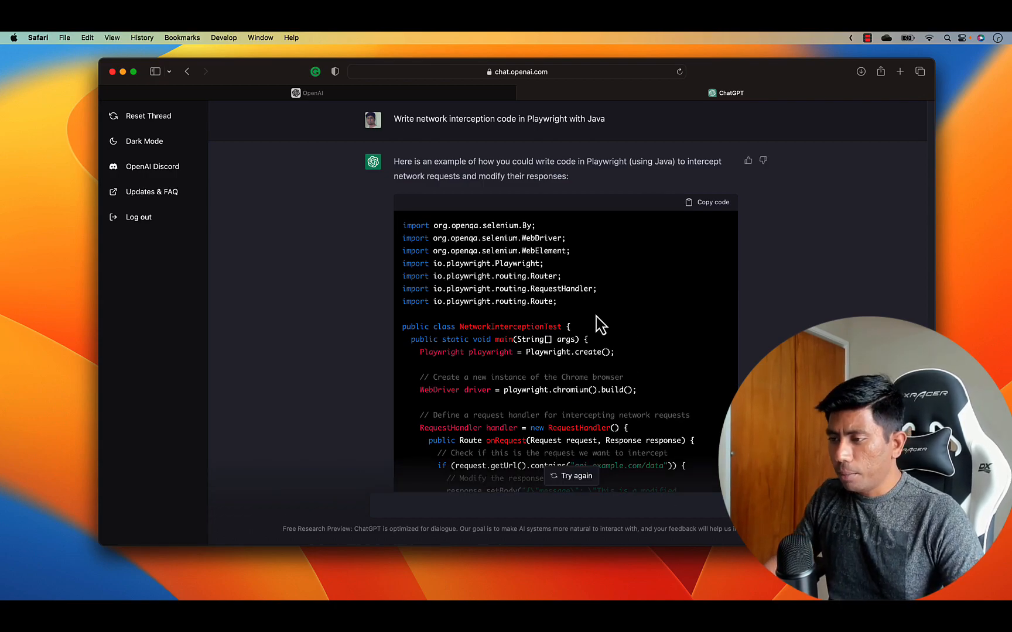
scroll(down, 3)
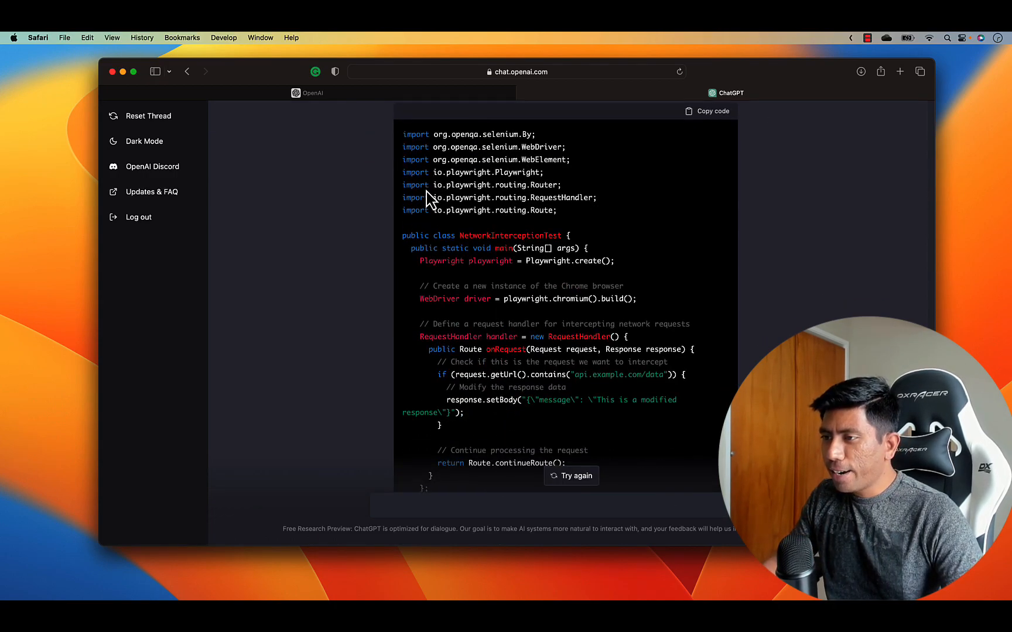
mouse_move(475, 283)
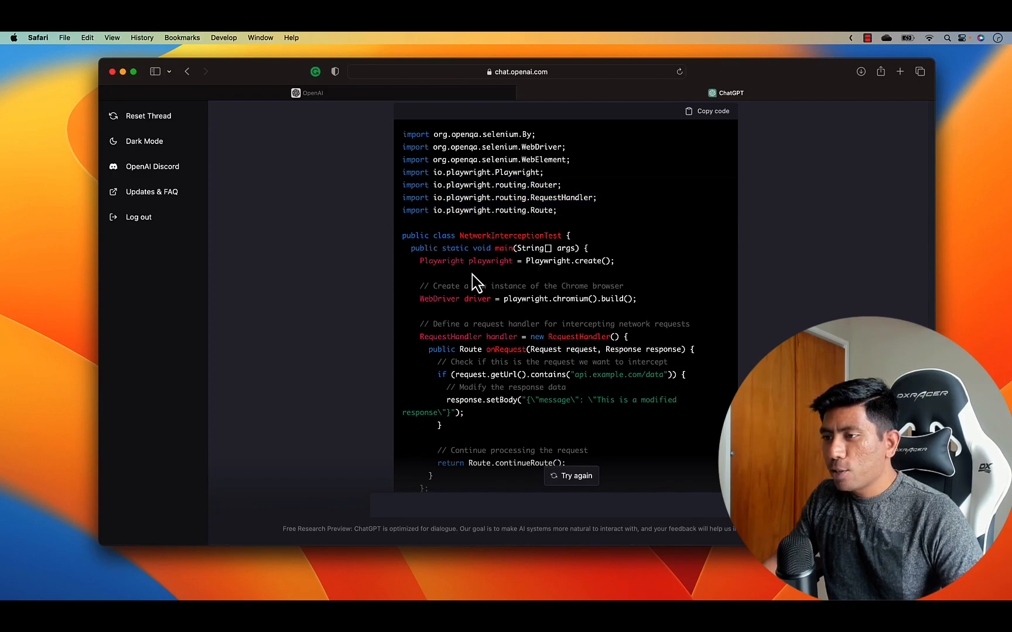
drag(402, 134, 544, 172)
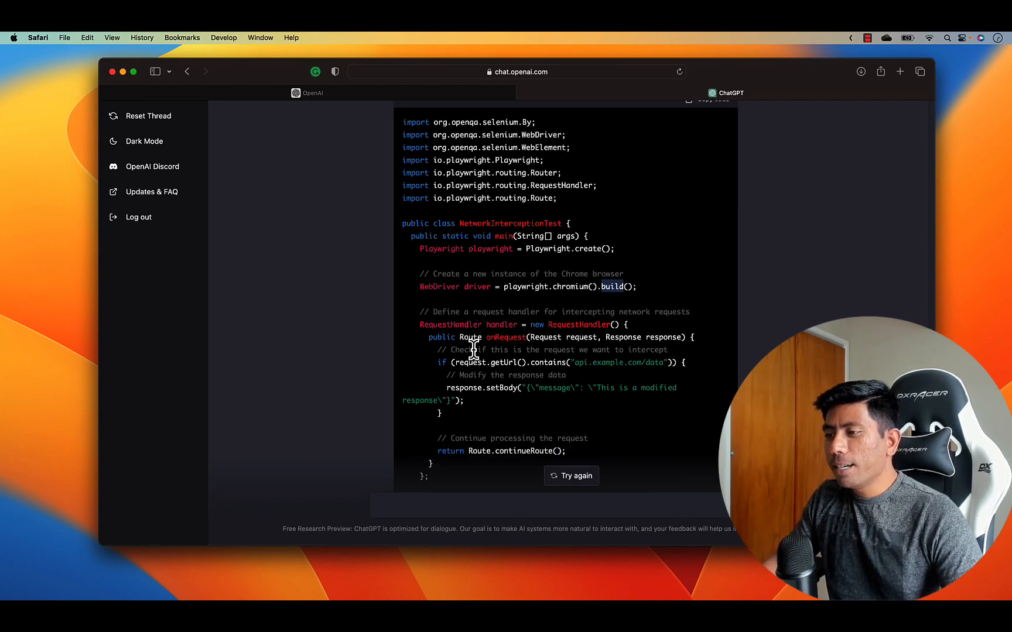
scroll(down, 3)
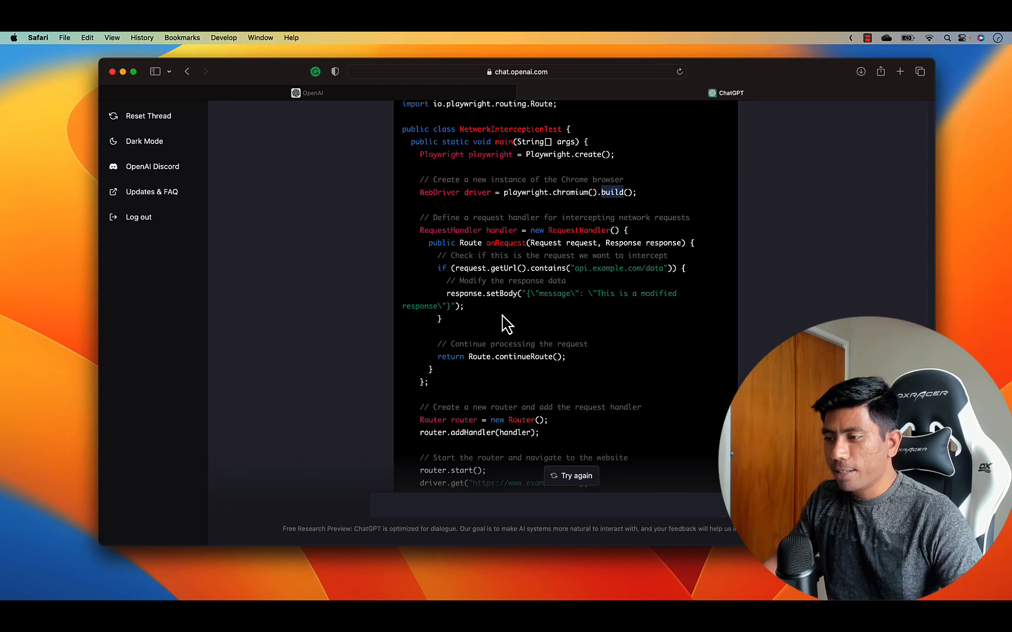
scroll(down, 3)
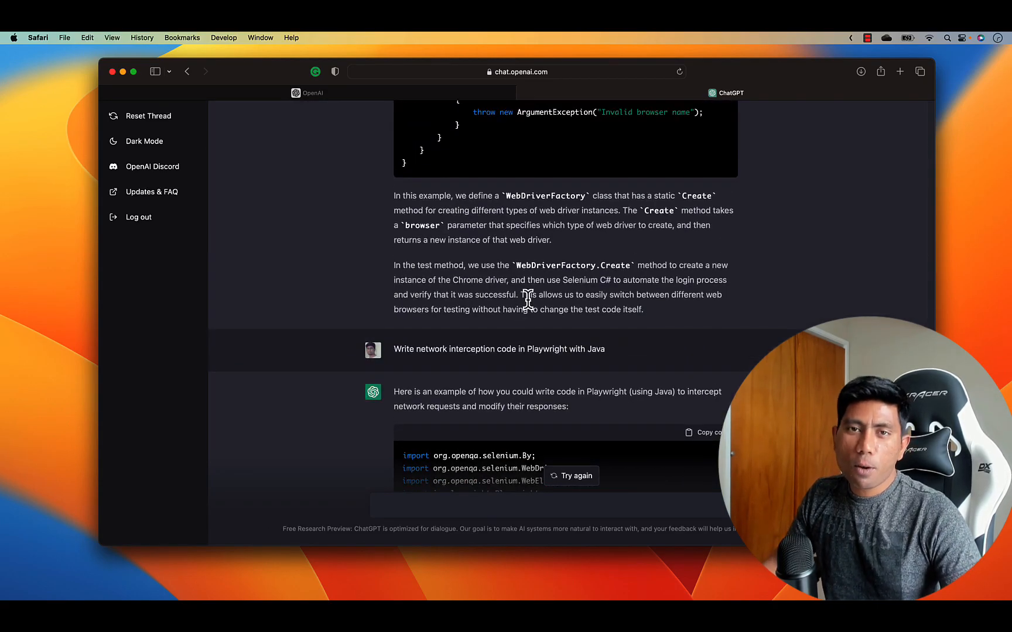
scroll(down, 3)
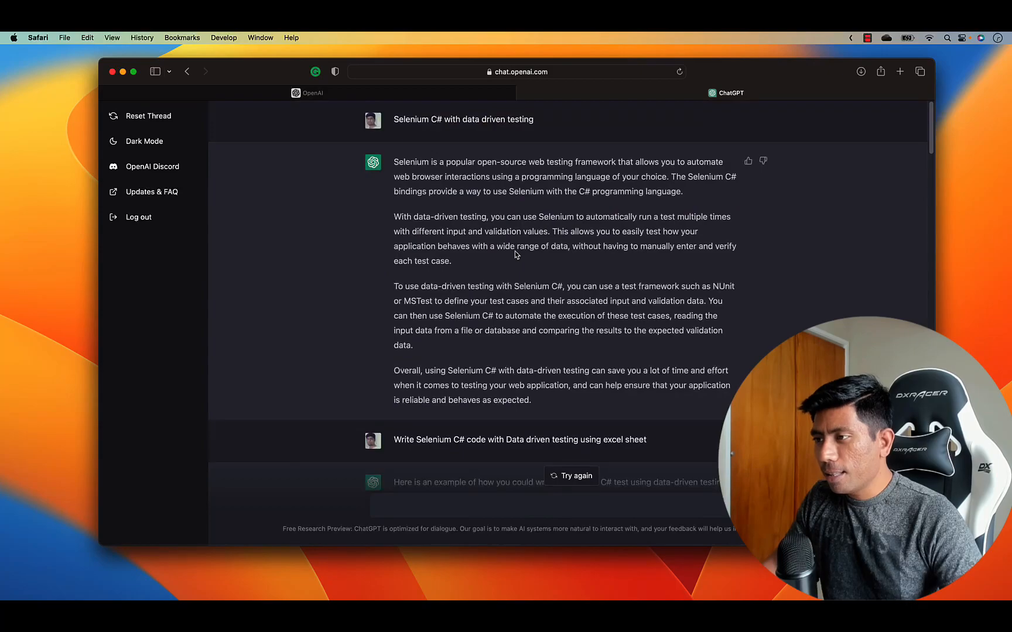
scroll(down, 3)
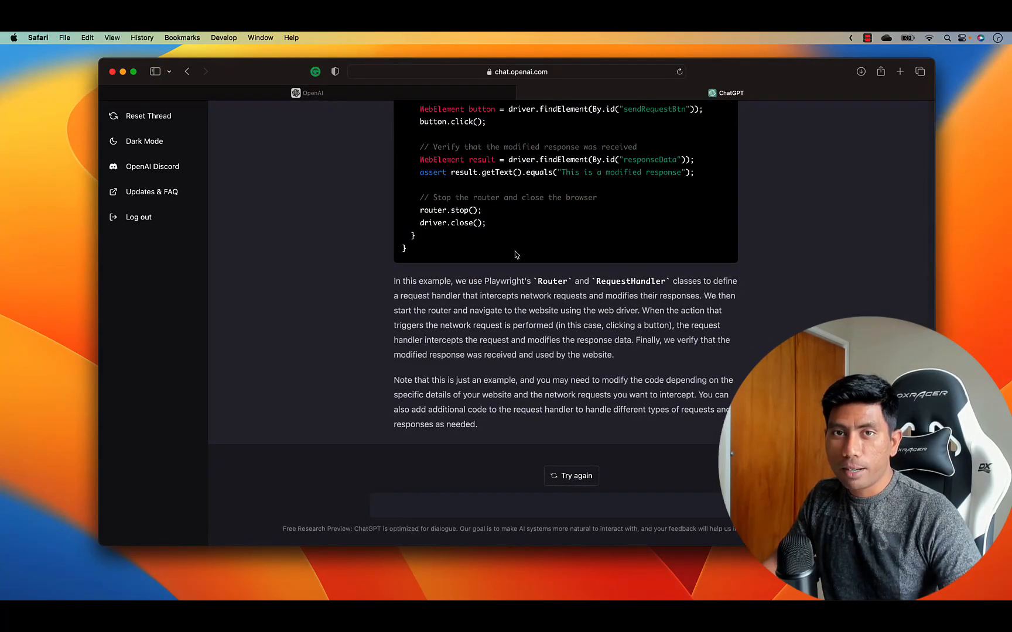
click(426, 504)
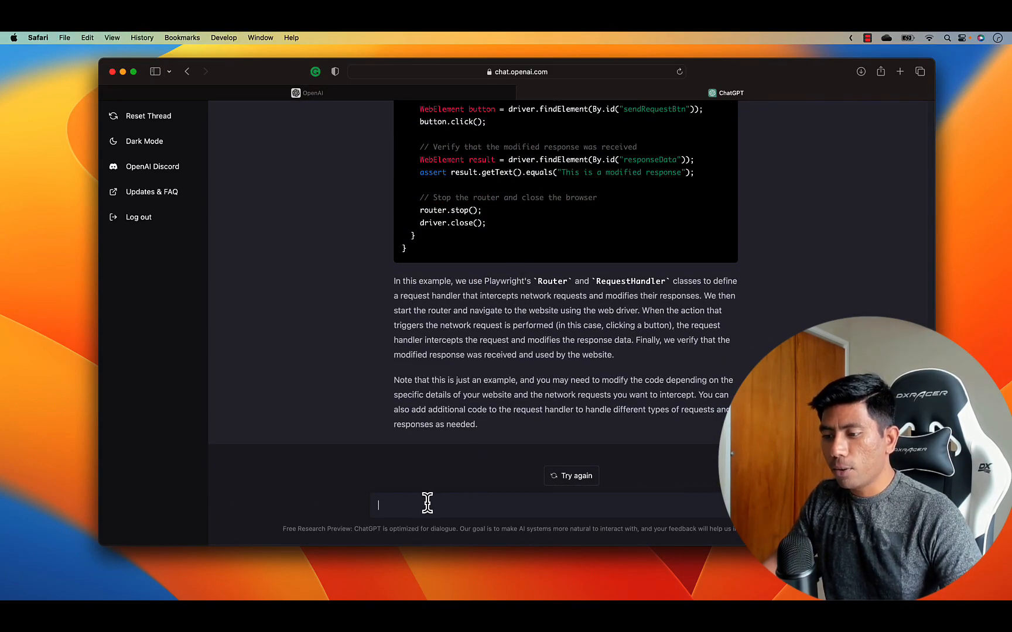
mouse_move(473, 380)
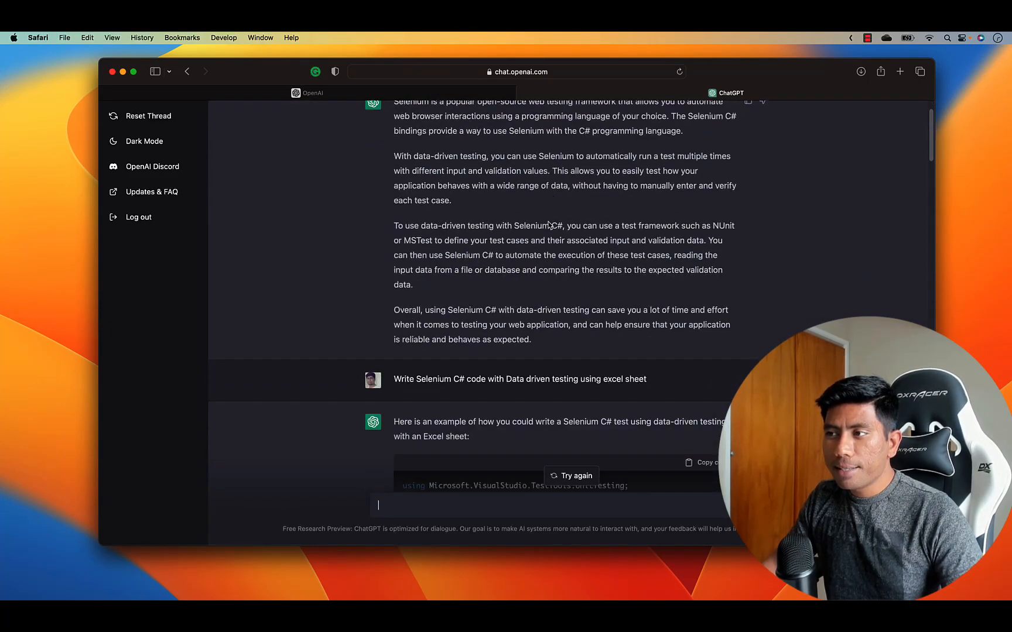
scroll(down, 3)
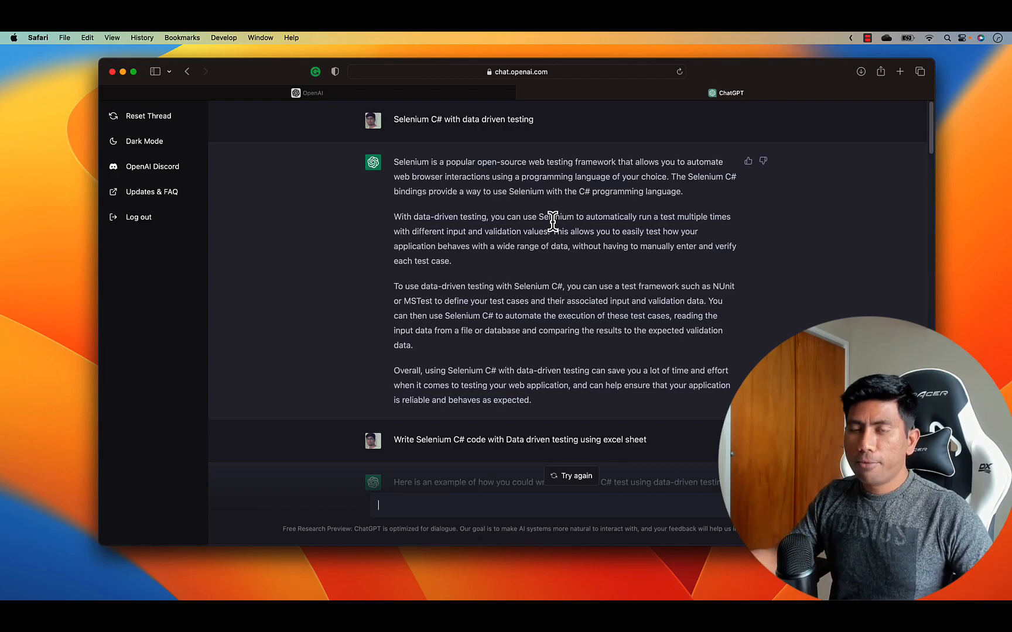
scroll(down, 3)
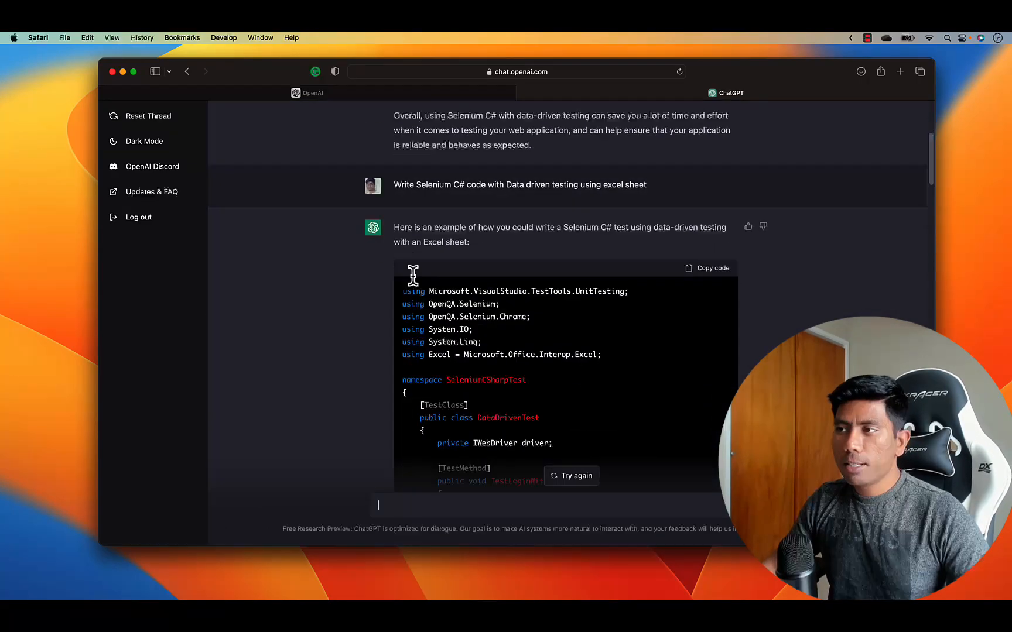
scroll(down, 3)
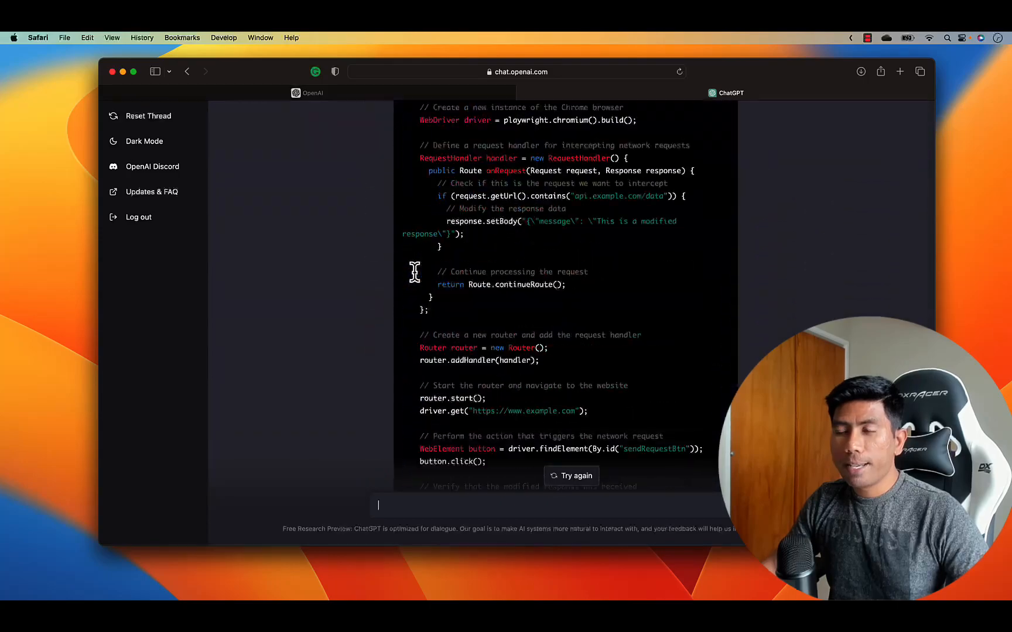
scroll(down, 3)
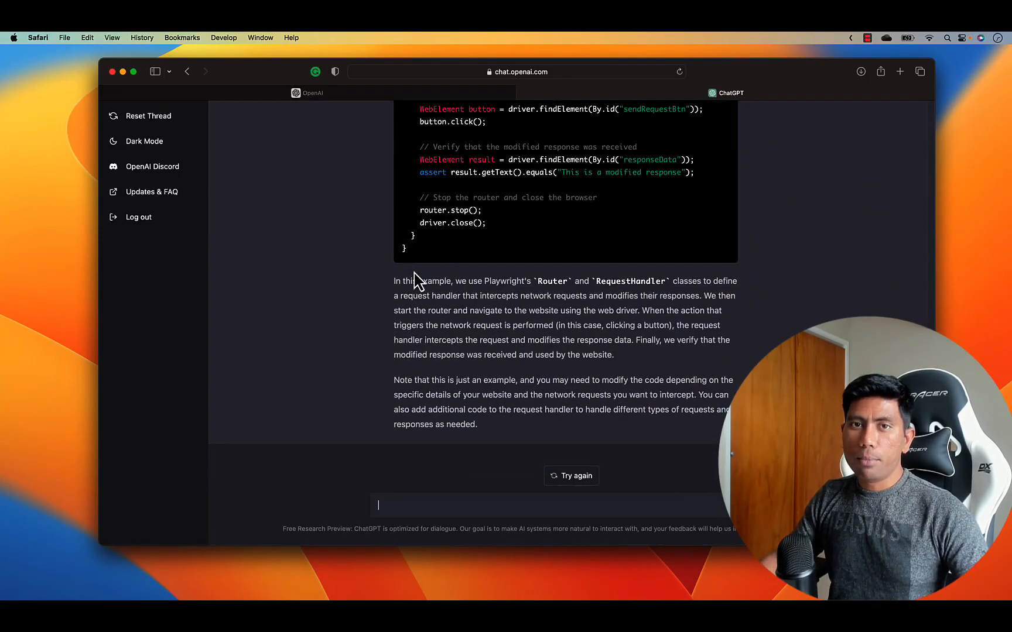